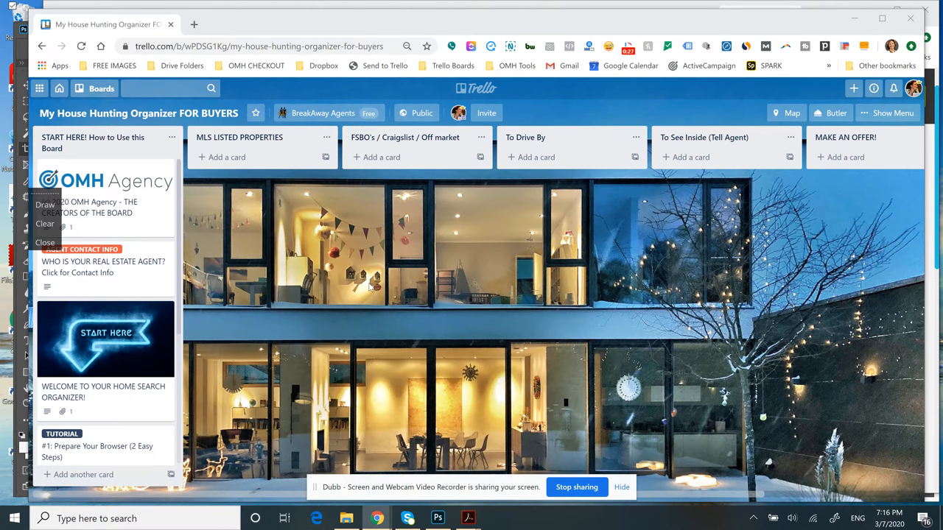
mouse_move(467, 315)
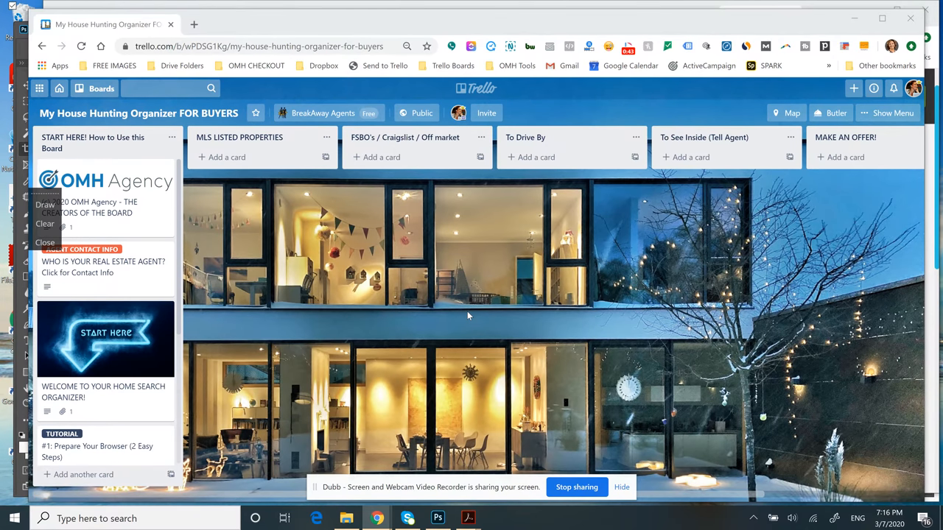
mouse_move(523, 280)
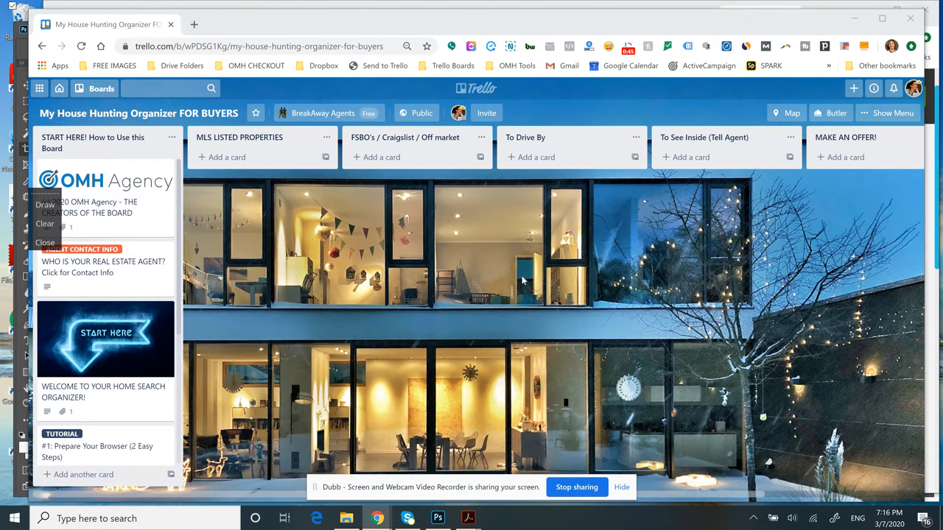
mouse_move(617, 98)
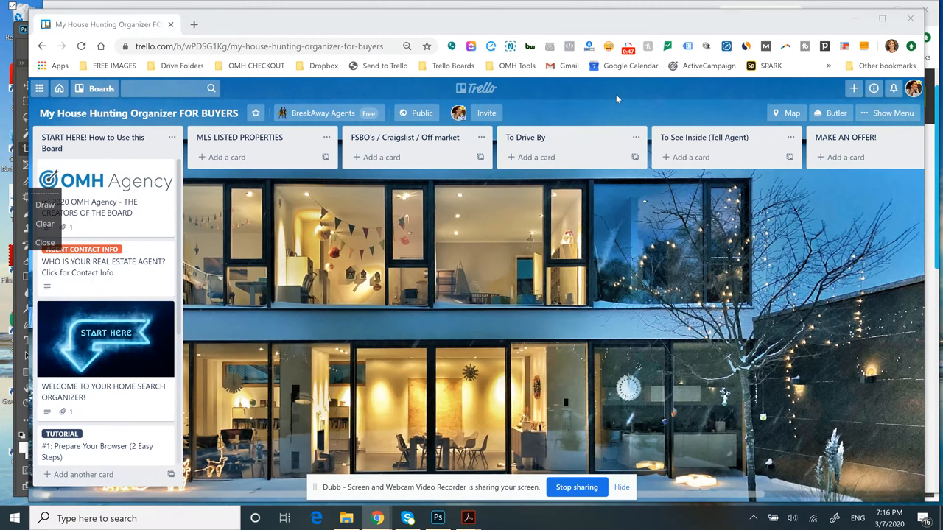